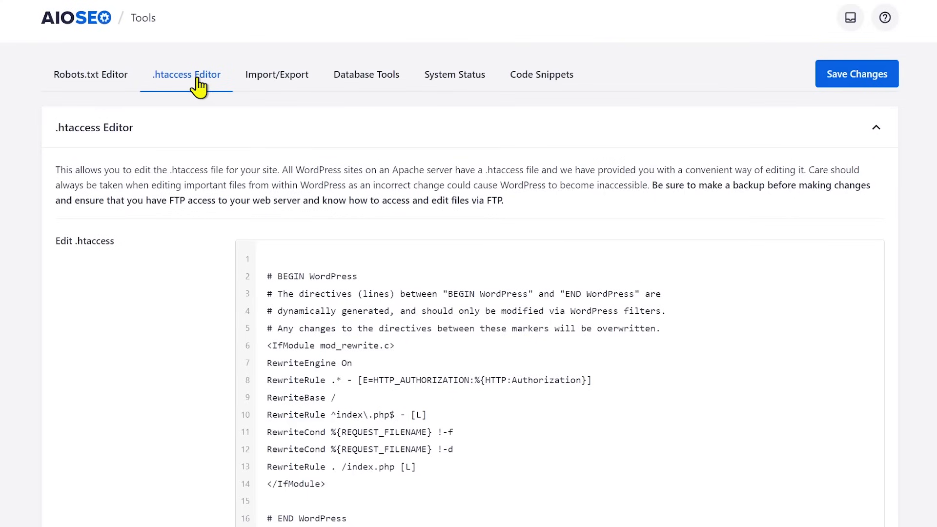
- Go to the Updates screen via the update notice and highlight 'Current version: 6.4.1'
scroll("down", 3)
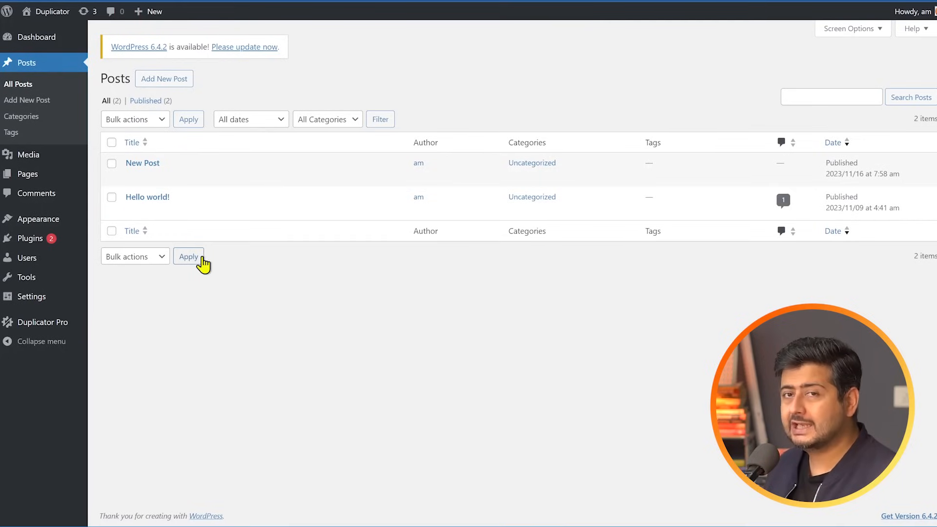
mouse_move(233, 327)
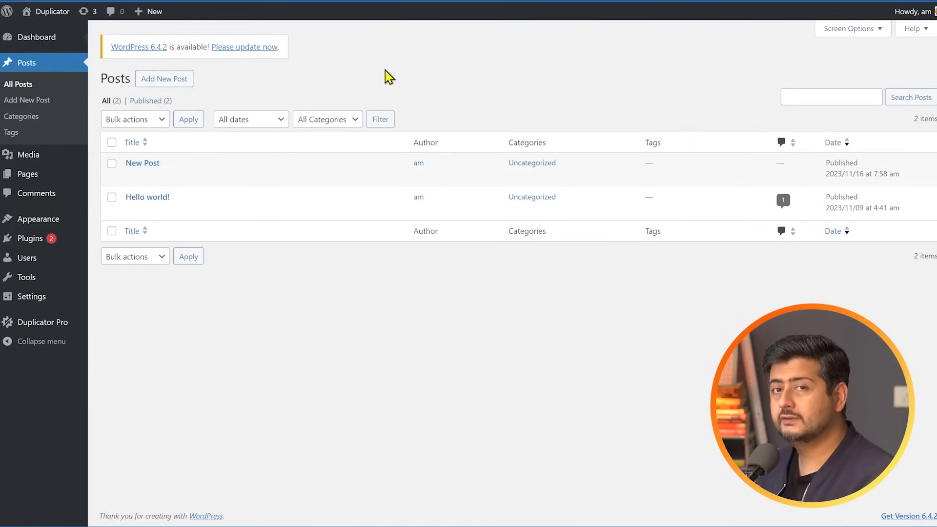
left_click(244, 47)
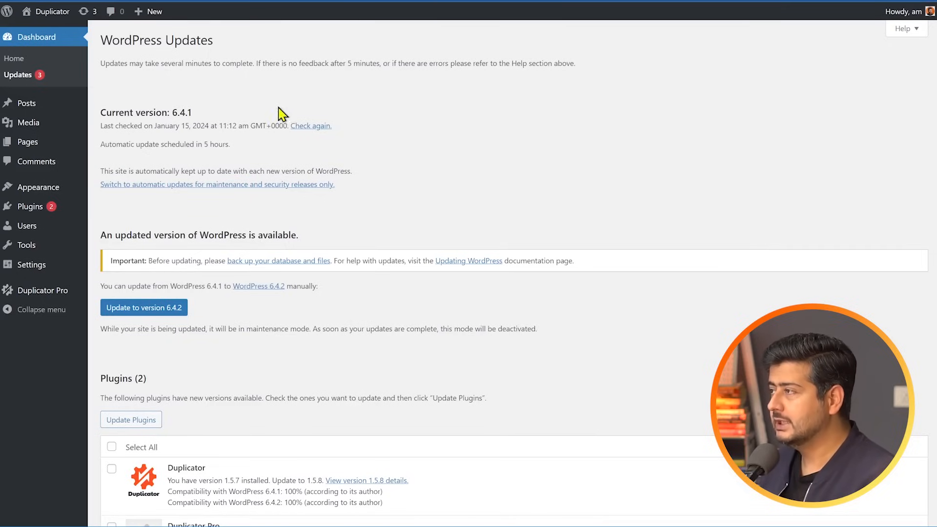
triple_click(145, 112)
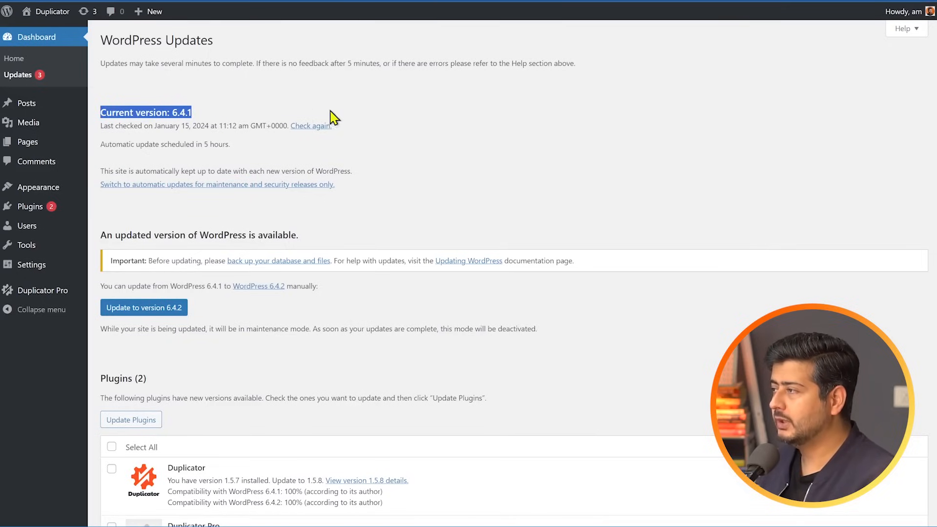
mouse_move(384, 146)
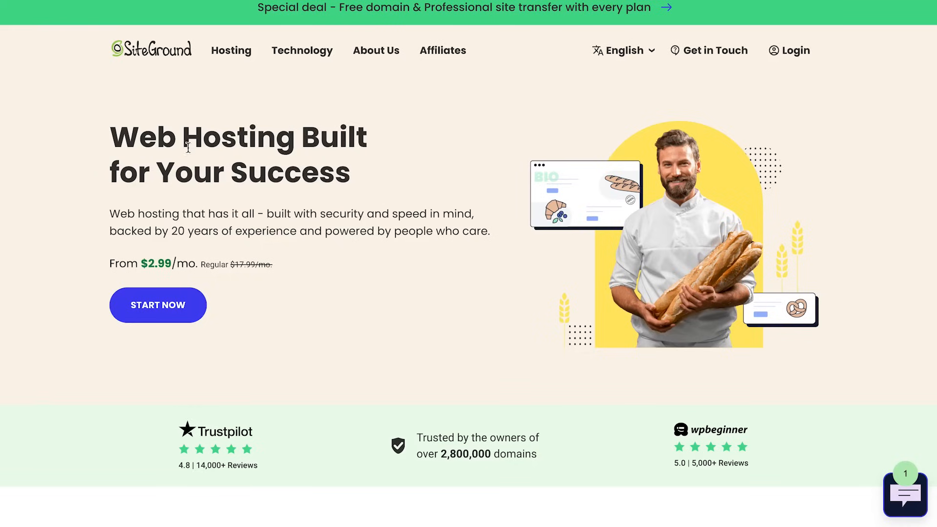
mouse_move(239, 326)
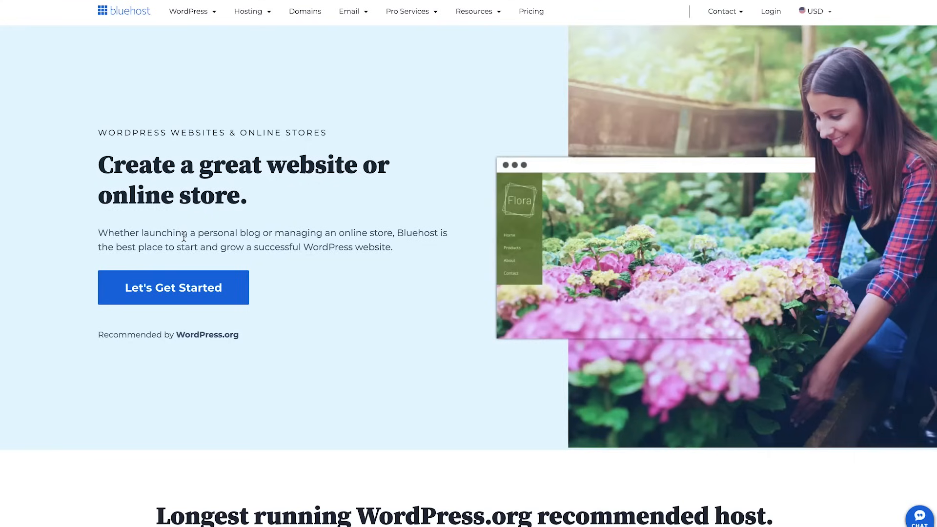
- Scroll through the hosting provider homepage to review its managed WordPress offer
scroll("down", 3)
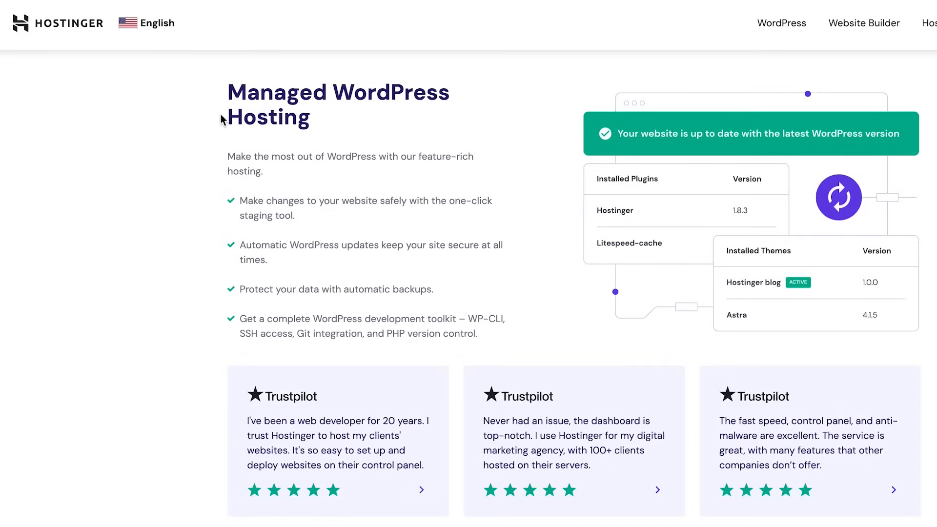
mouse_move(425, 185)
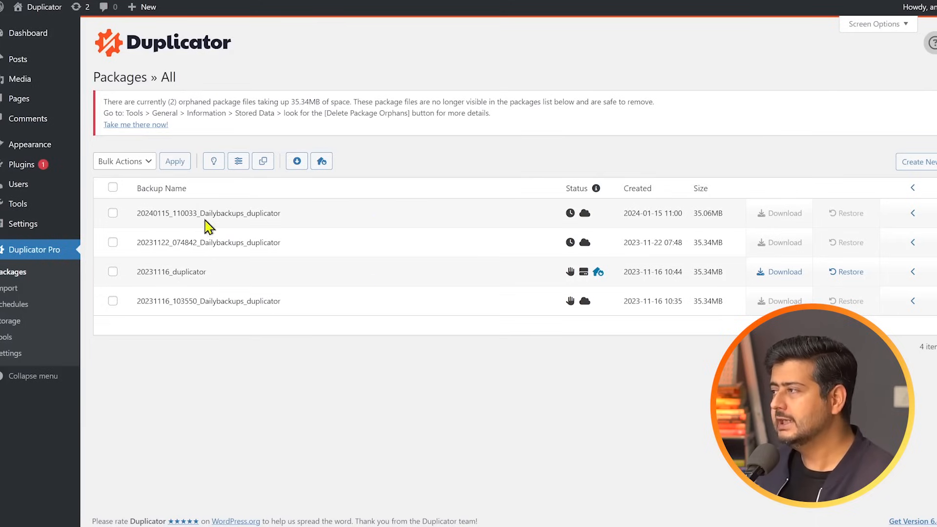
mouse_move(9, 287)
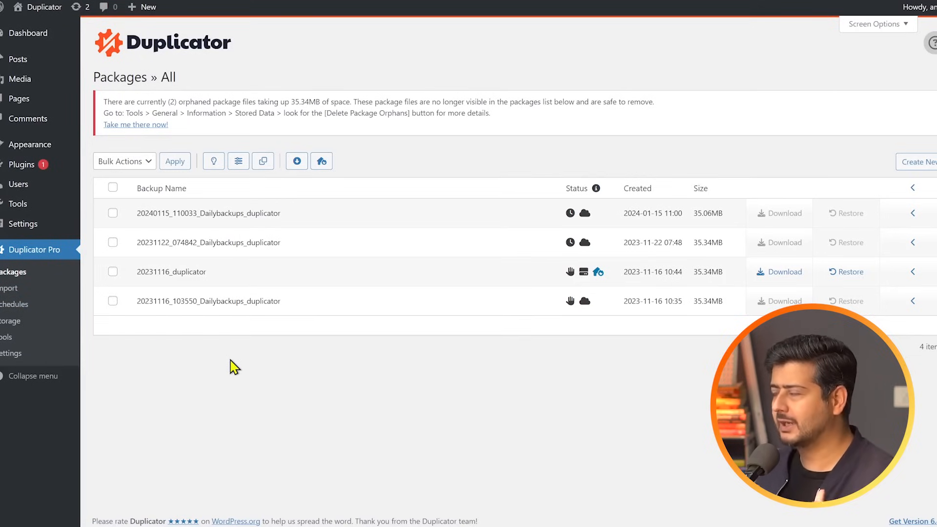
- Start a new Duplicator Pro package from the Packages list, reaching the storage options
left_click(919, 161)
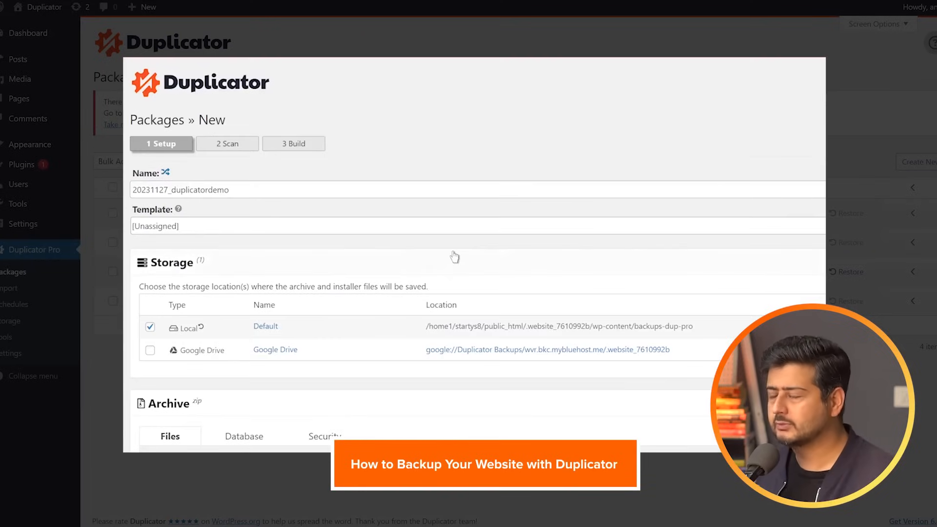
mouse_move(242, 327)
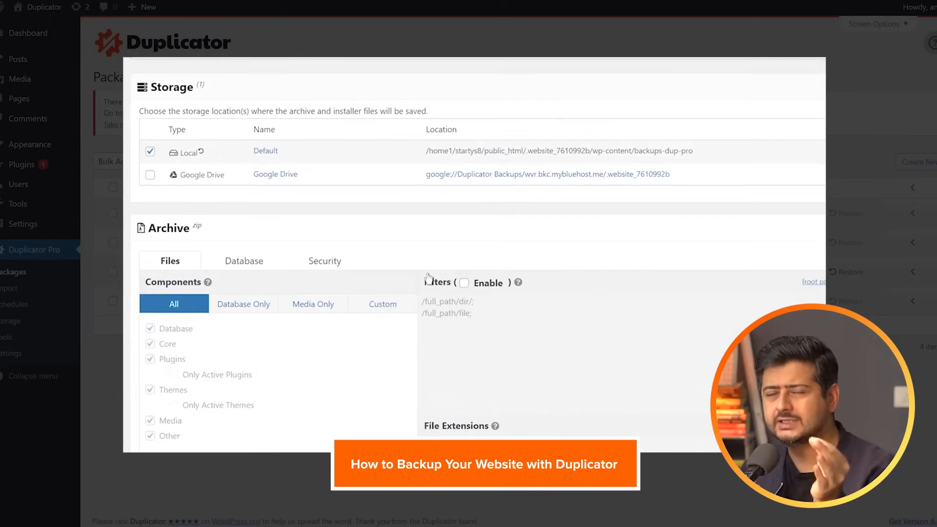
mouse_move(580, 239)
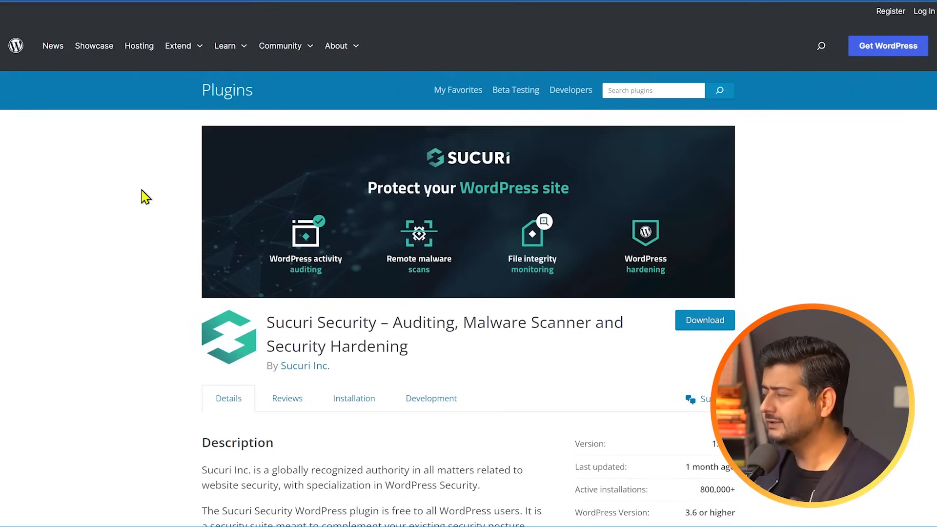
- Scroll down the Sucuri Security plugin page to its Description and feature list
scroll("down", 3)
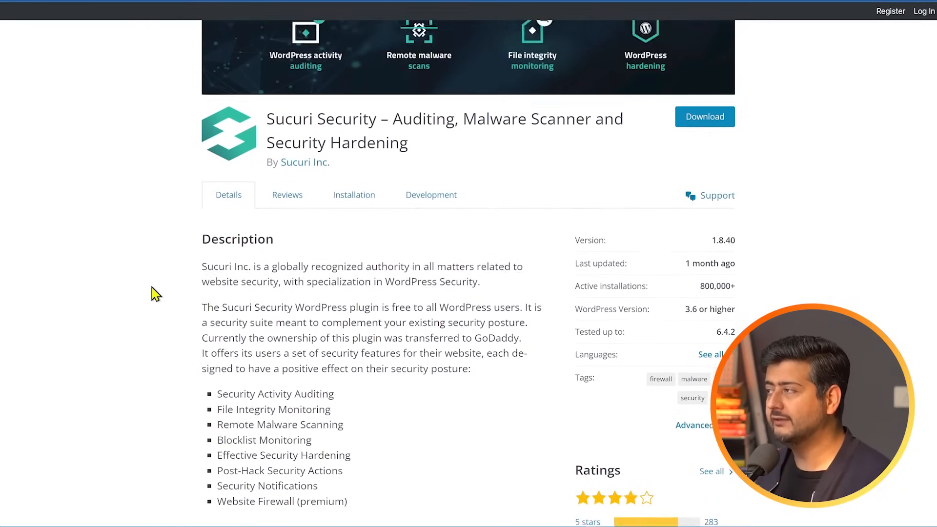
scroll("down", 3)
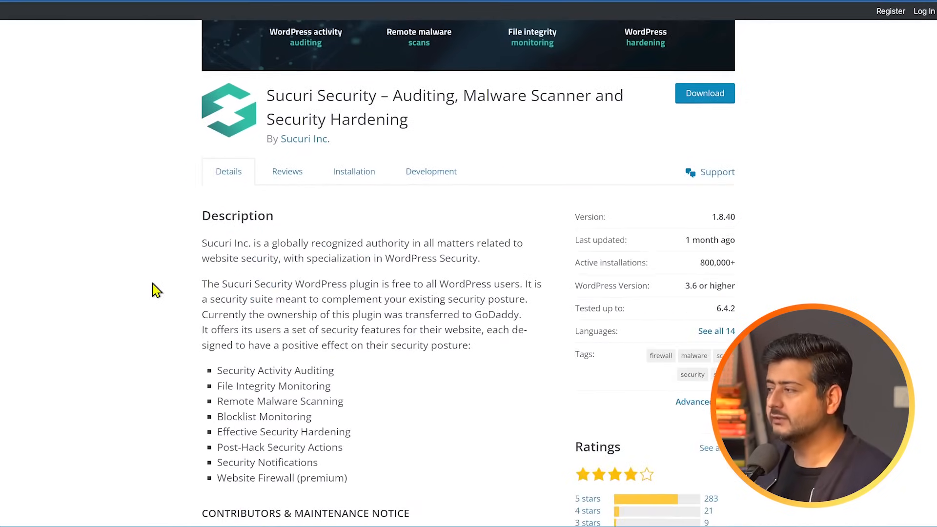
mouse_move(256, 386)
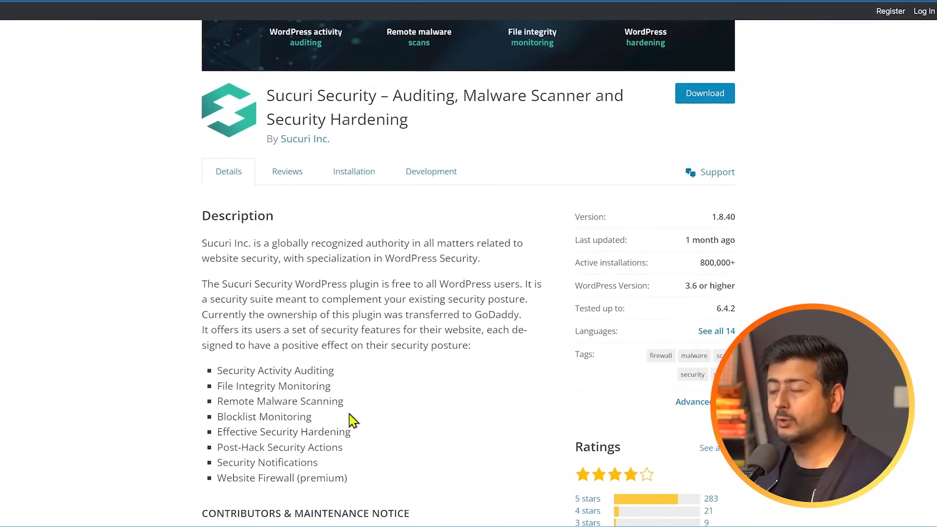
mouse_move(364, 429)
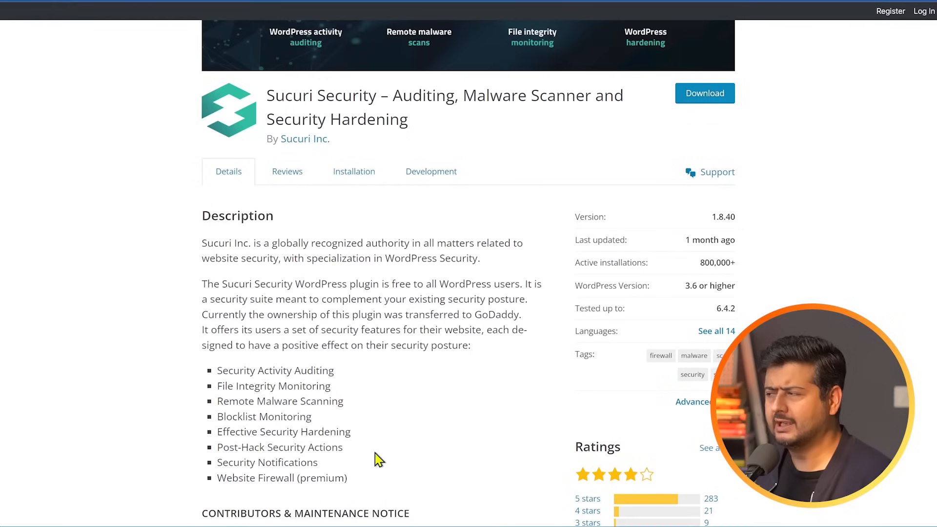
mouse_move(391, 453)
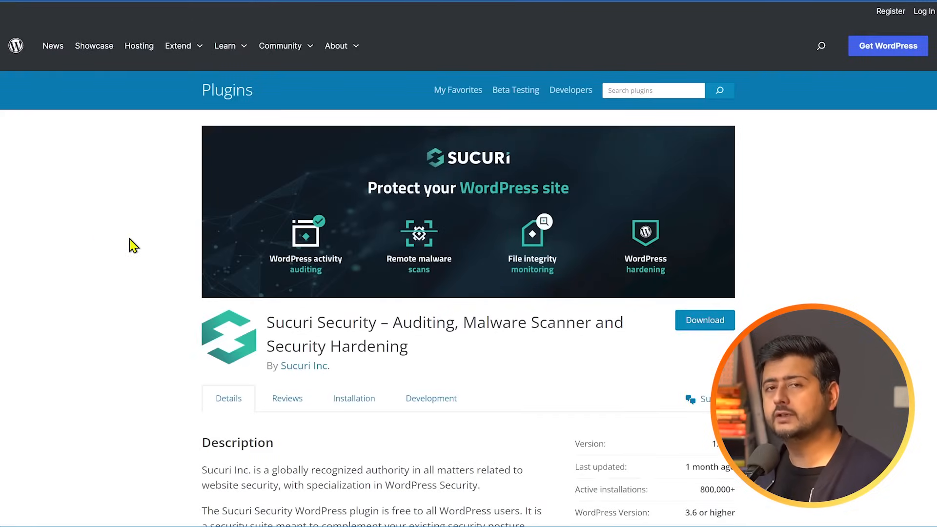
mouse_move(141, 276)
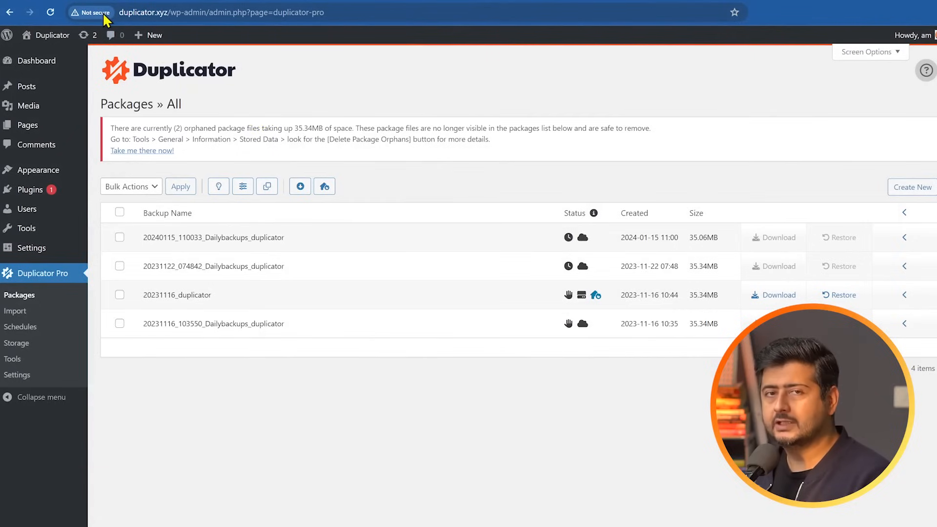
mouse_move(96, 22)
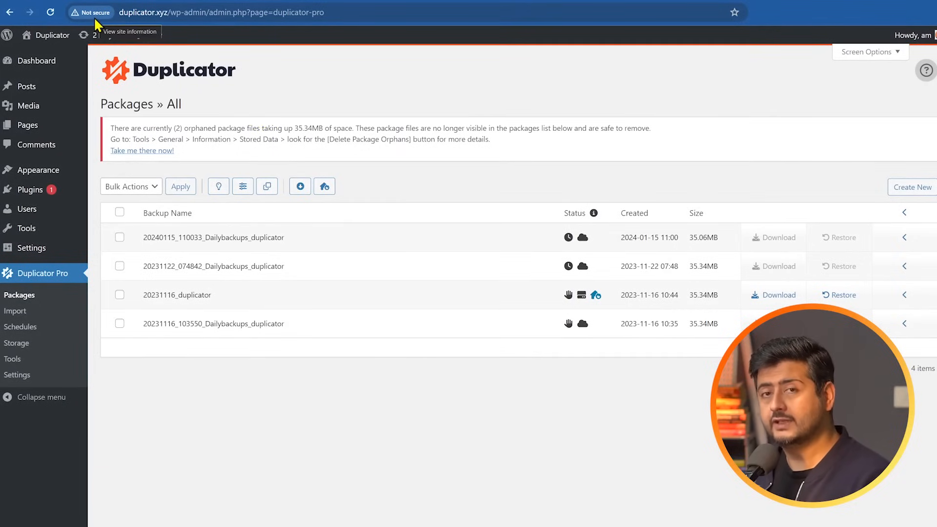
mouse_move(283, 157)
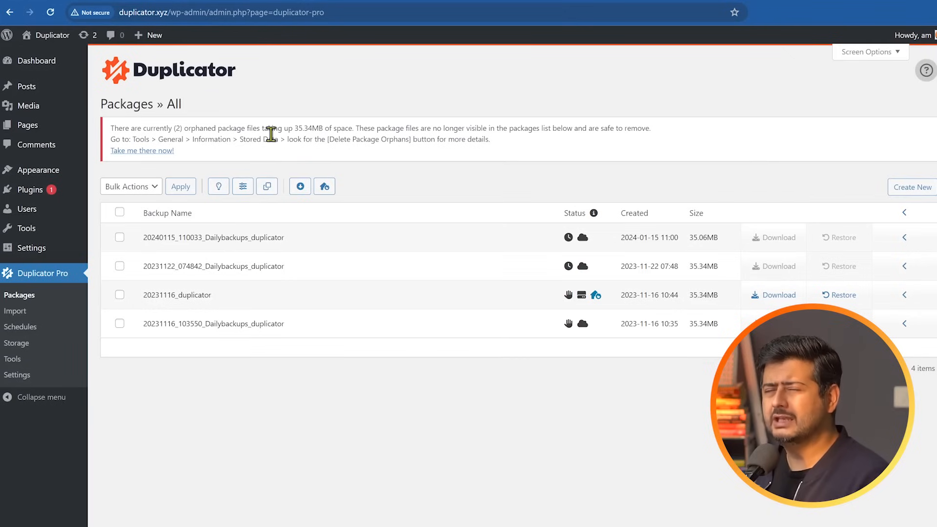
scroll("down", 3)
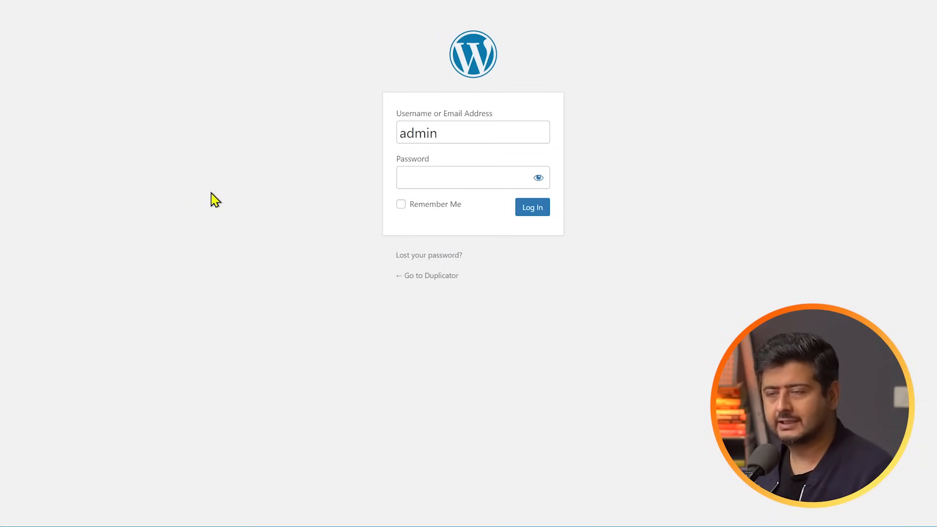
mouse_move(355, 164)
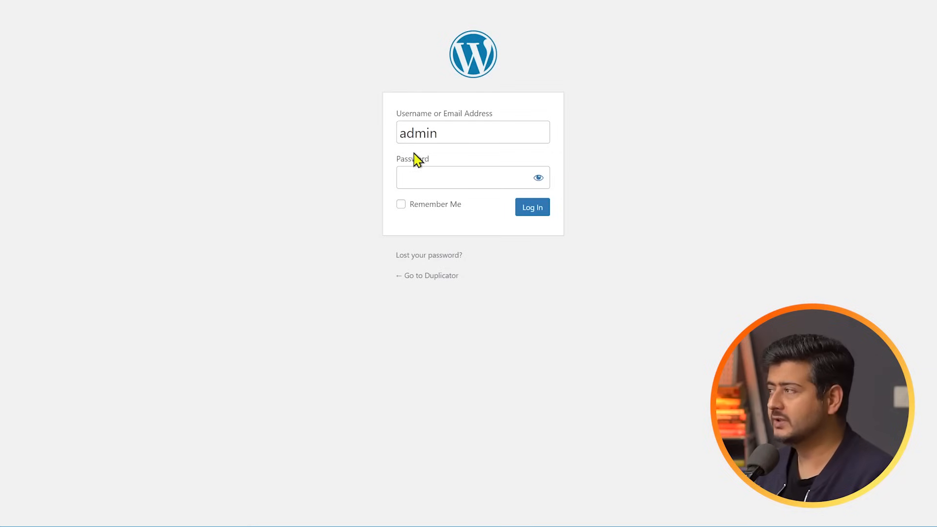
mouse_move(233, 178)
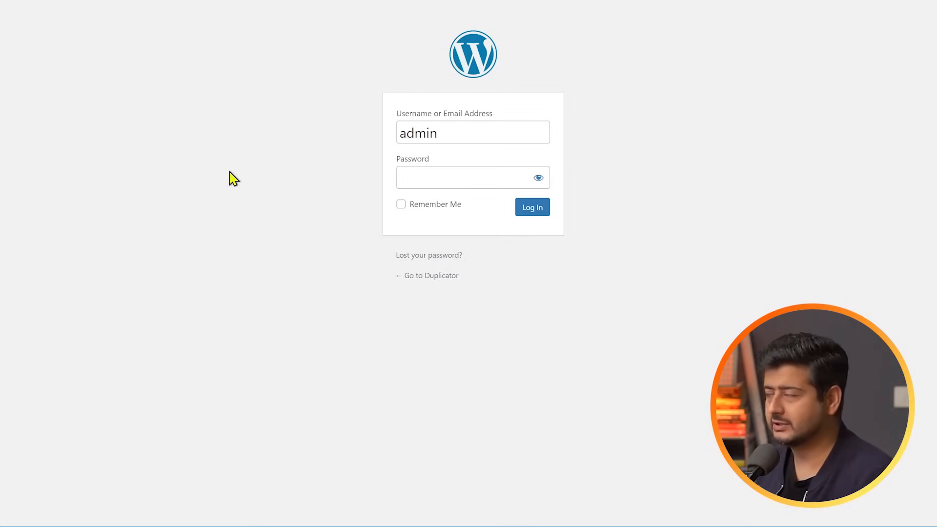
- On the Add New User form, keep the generated strong password and set the role to Administrator
left_click(531, 207)
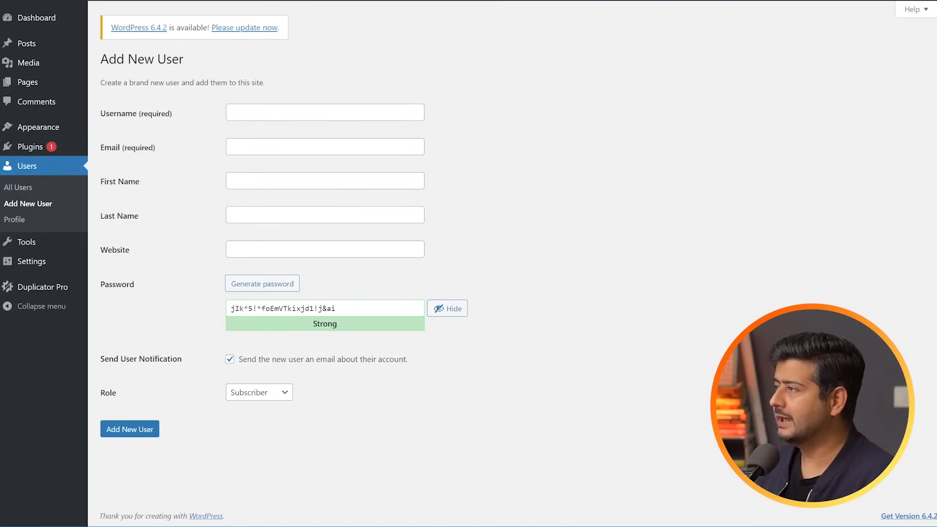
mouse_move(36, 177)
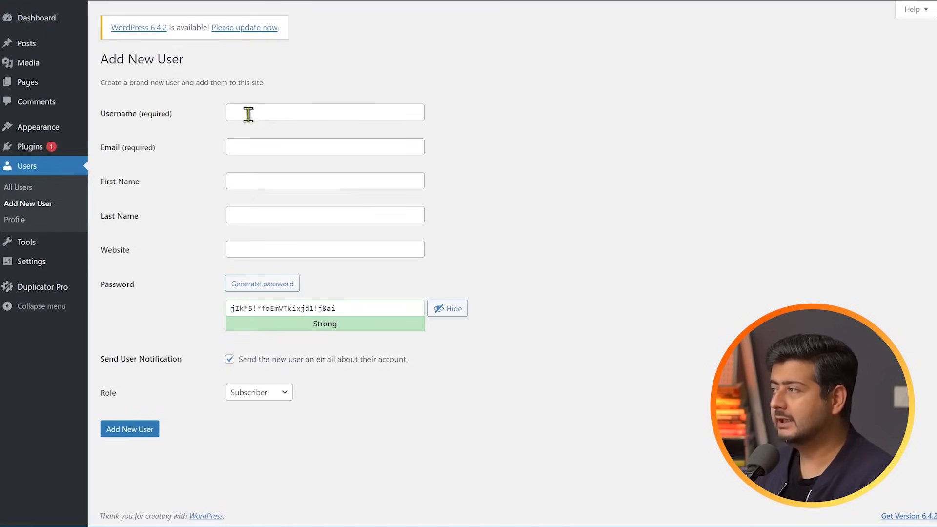
mouse_move(273, 166)
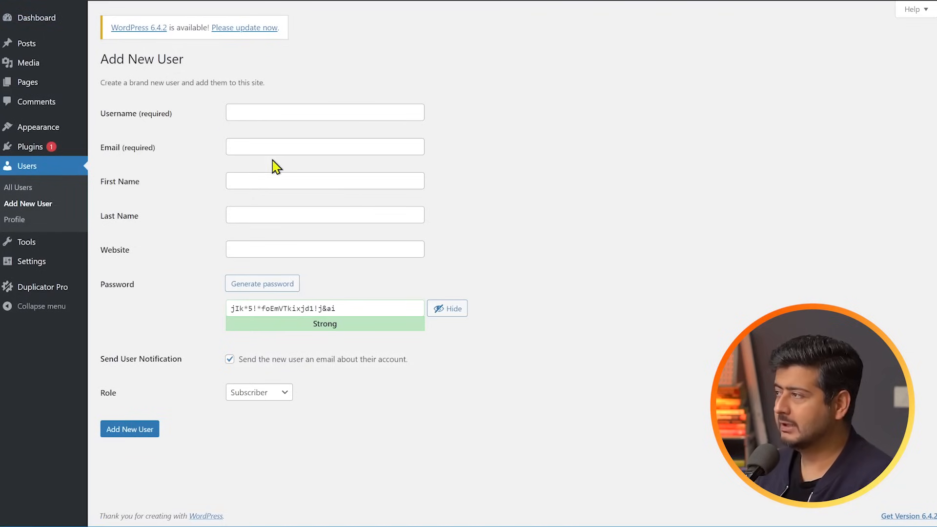
mouse_move(284, 171)
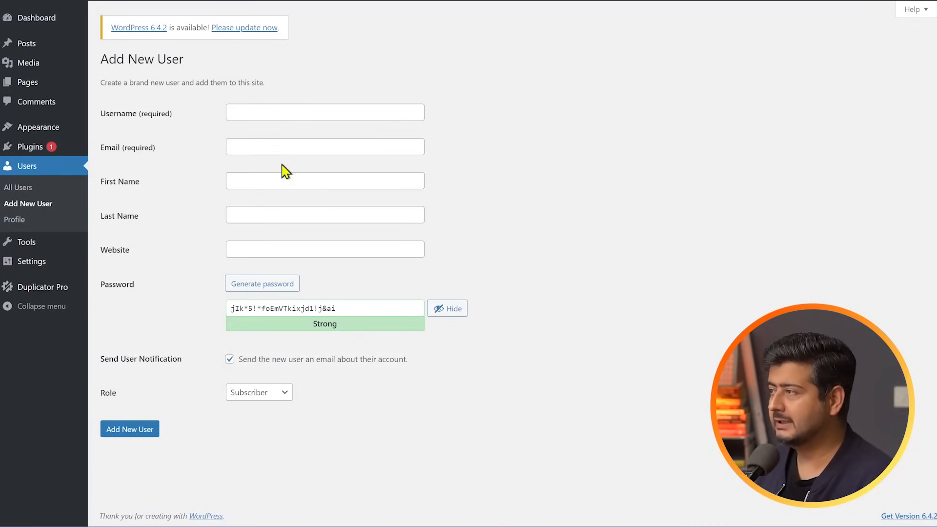
mouse_move(283, 404)
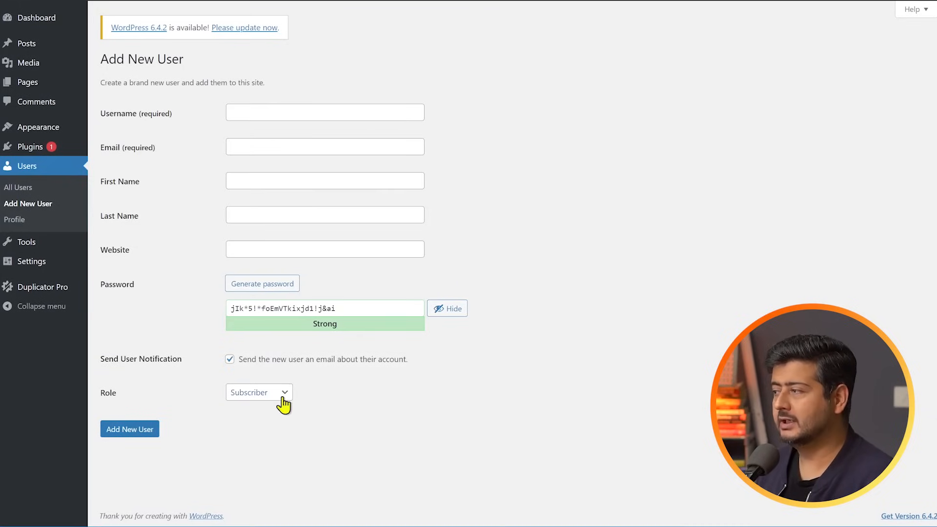
left_click(257, 393)
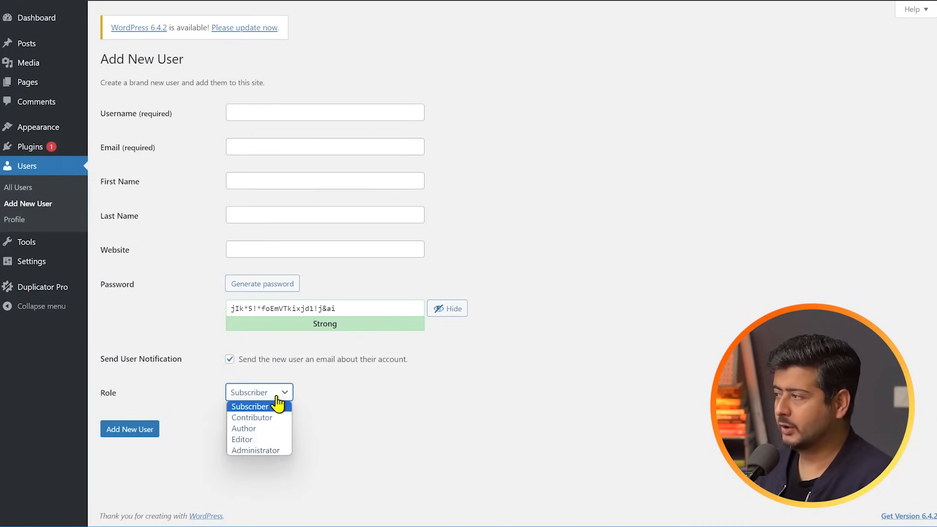
left_click(259, 393)
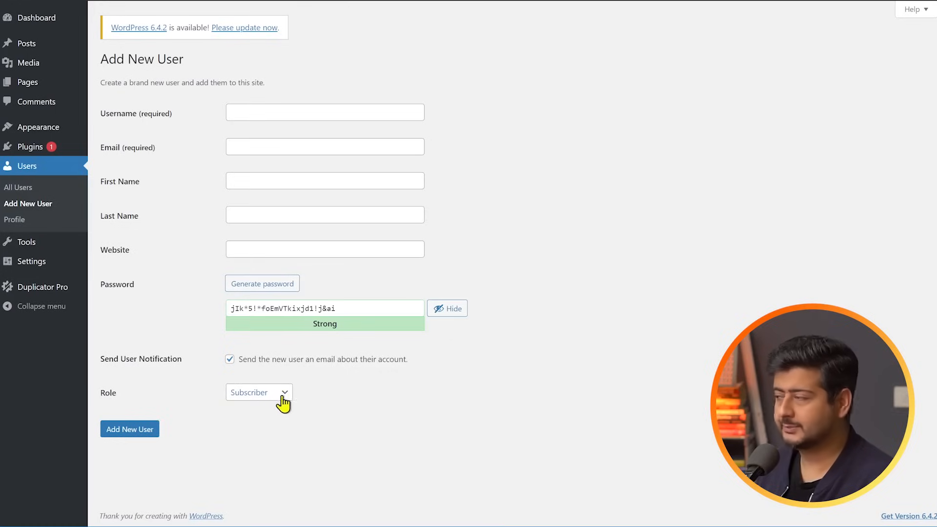
left_click(259, 392)
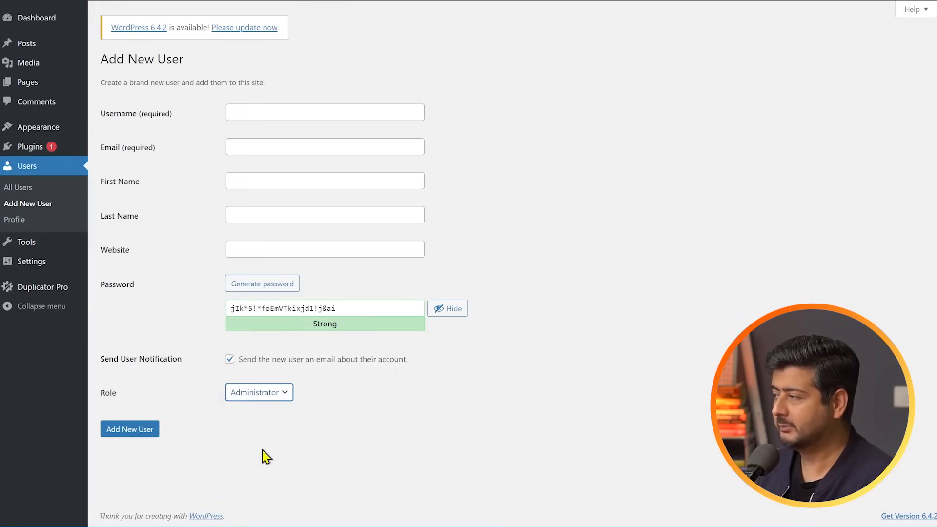
mouse_move(345, 96)
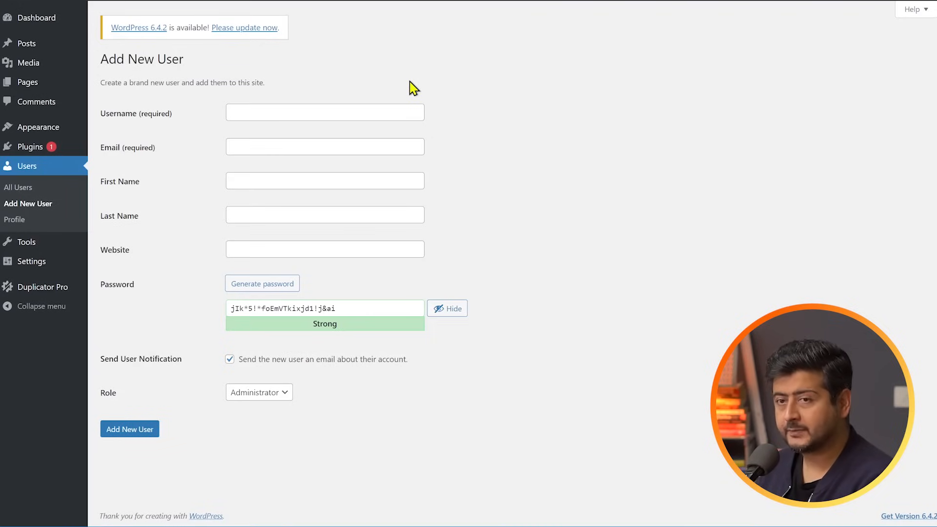
mouse_move(419, 232)
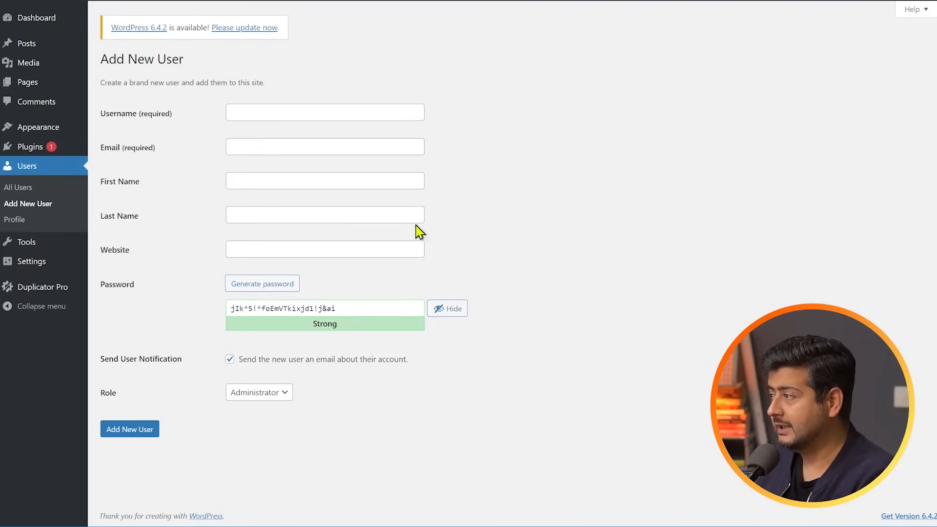
mouse_move(484, 190)
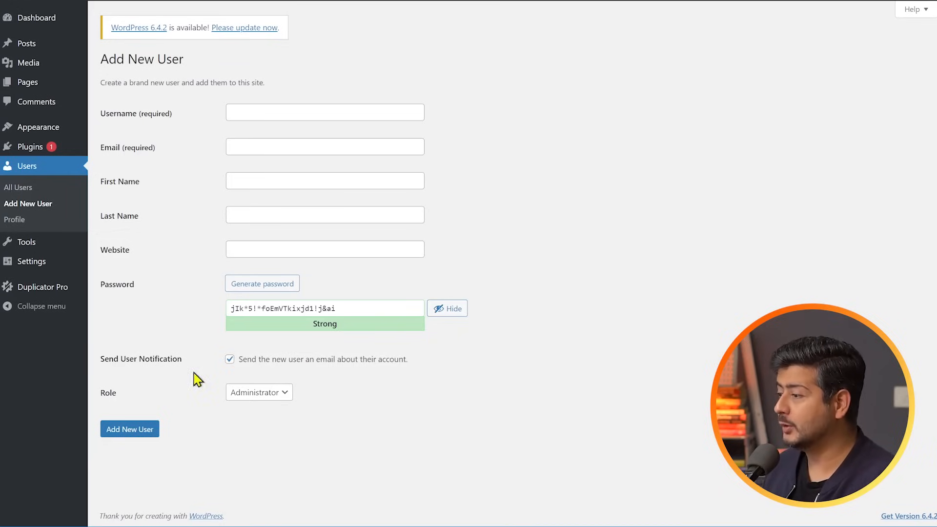
mouse_move(369, 337)
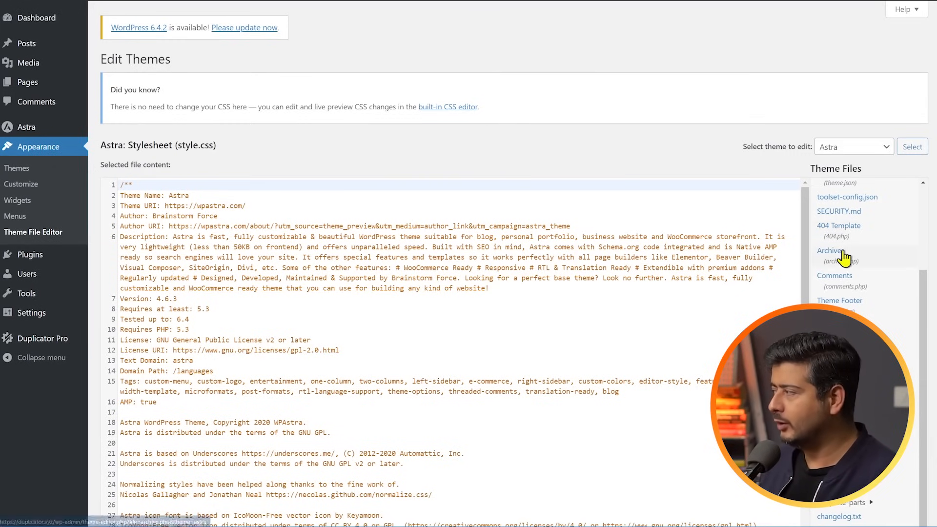
- Scroll down the Astra style.css view in the Theme File Editor
scroll("down", 3)
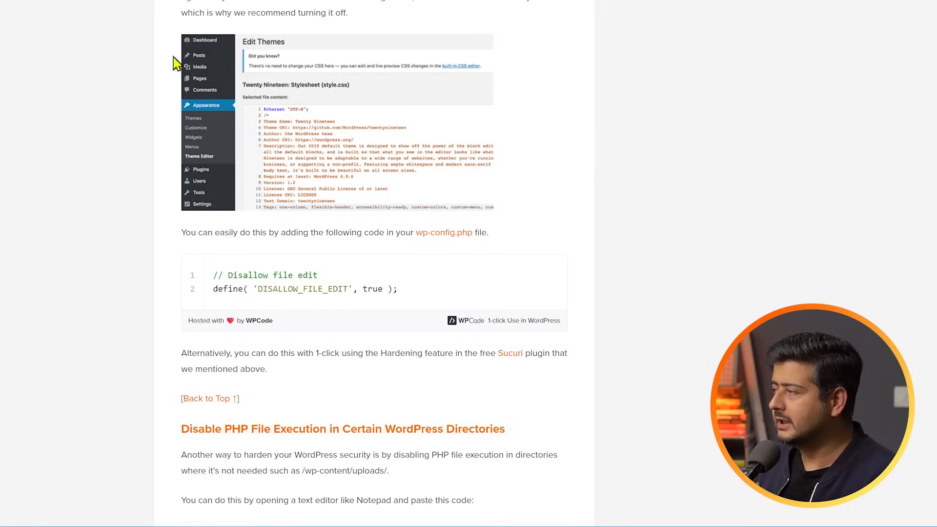
mouse_move(141, 270)
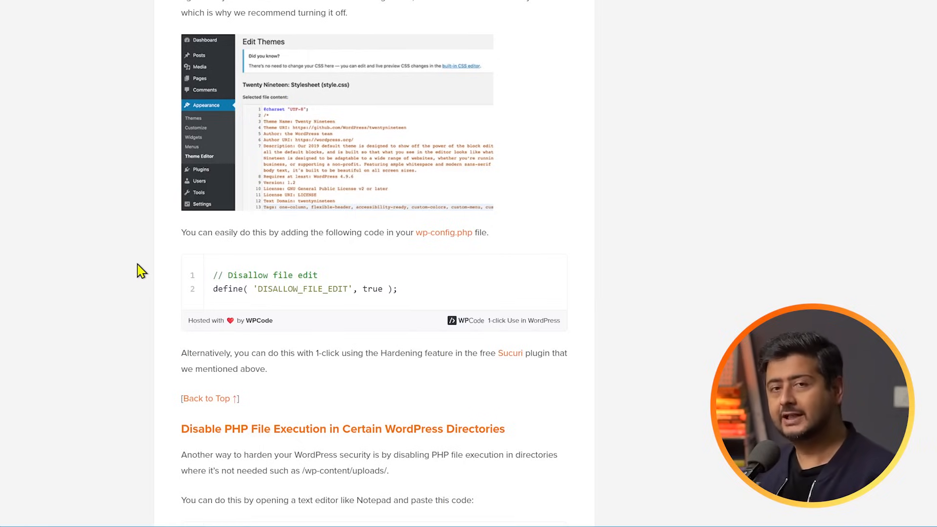
- Scroll the WPBeginner guide past the disallow-file-edit snippet to the PHP execution section
scroll("down", 3)
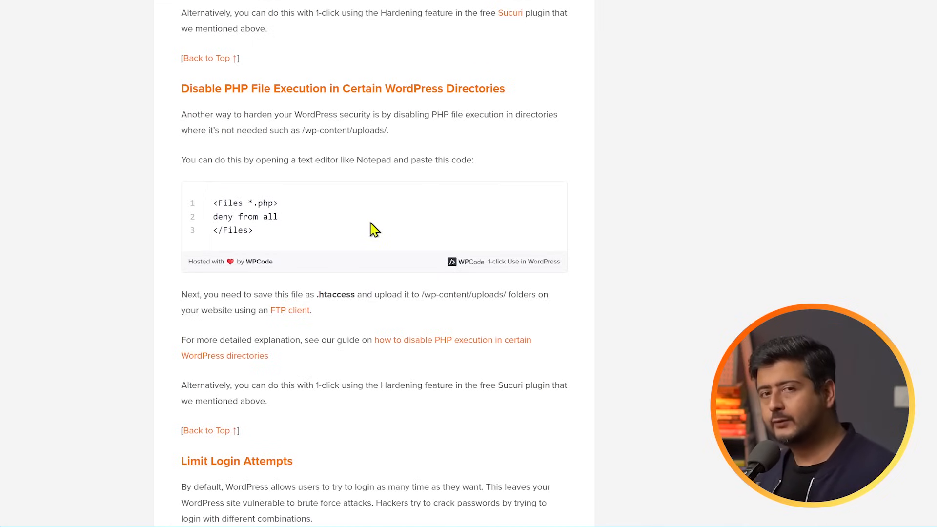
- Highlight the 'deny from all' lines of the uploads .htaccess snippet, then clear the selection
left_click_drag(223, 206, 252, 230)
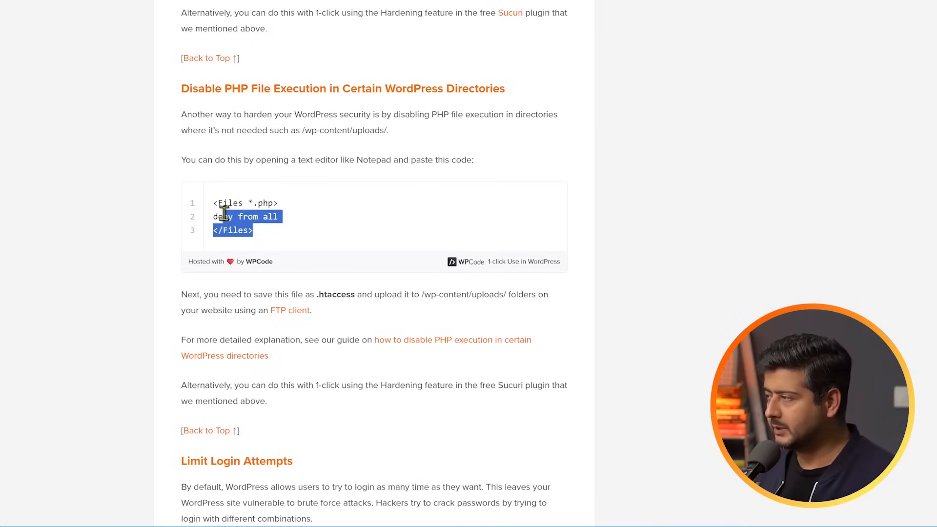
left_click(357, 209)
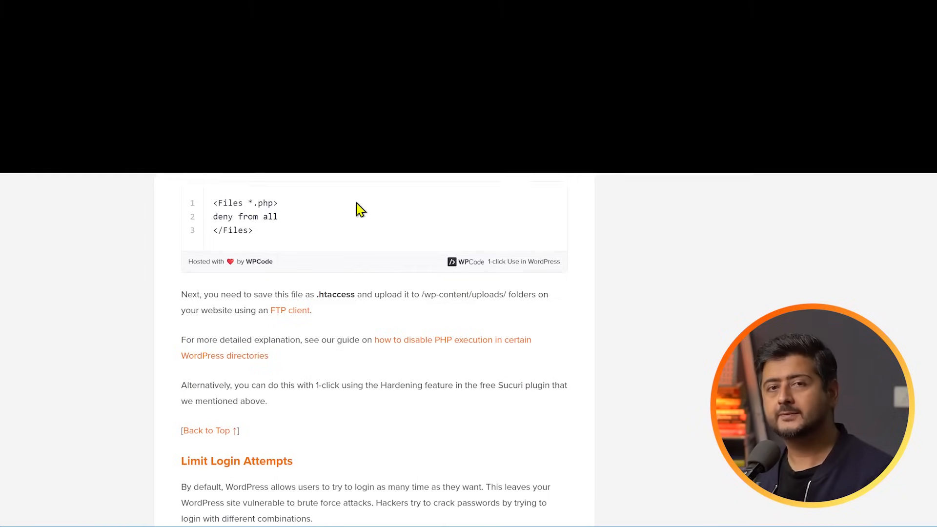
- Scroll the Sucuri article to the steps using Limit Login Attempts Reloaded
scroll("down", 3)
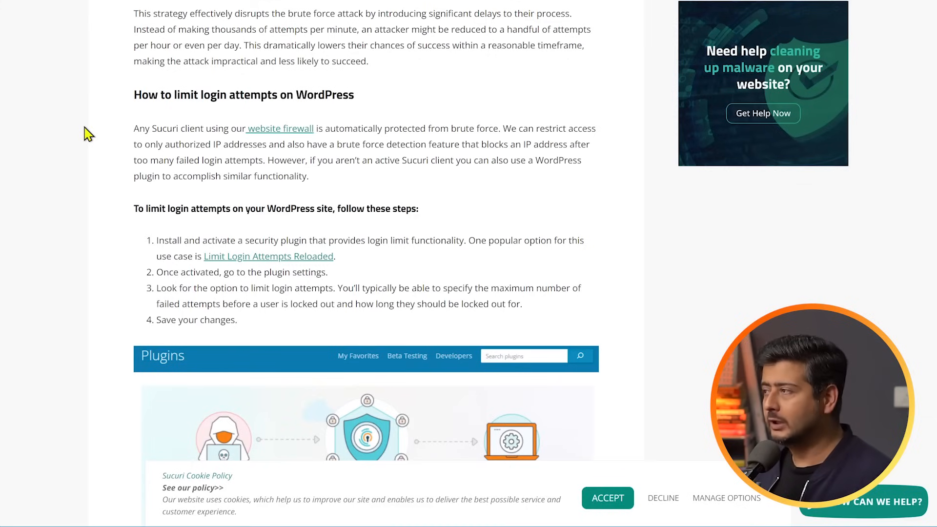
mouse_move(441, 188)
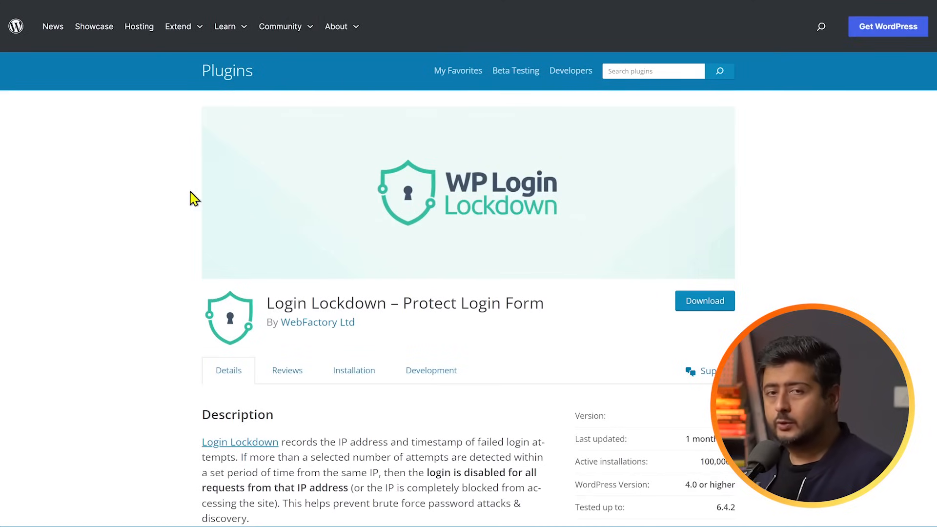
mouse_move(121, 181)
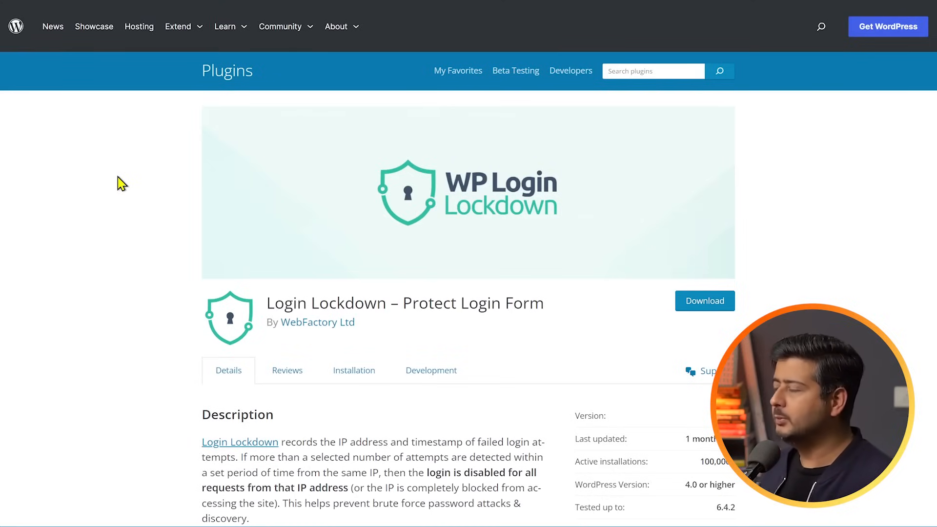
- Scroll through the Login Lockdown plugin description before moving to the DB prefix guide
scroll("down", 3)
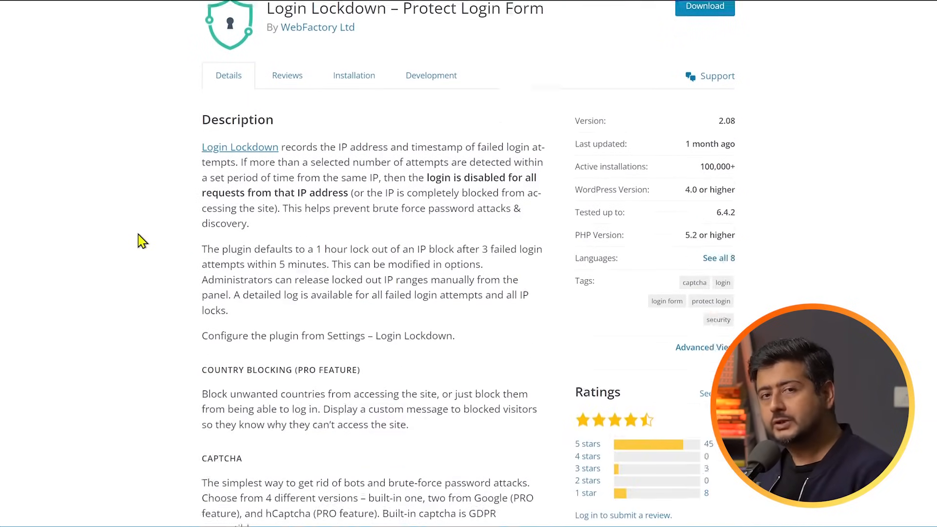
scroll("down", 3)
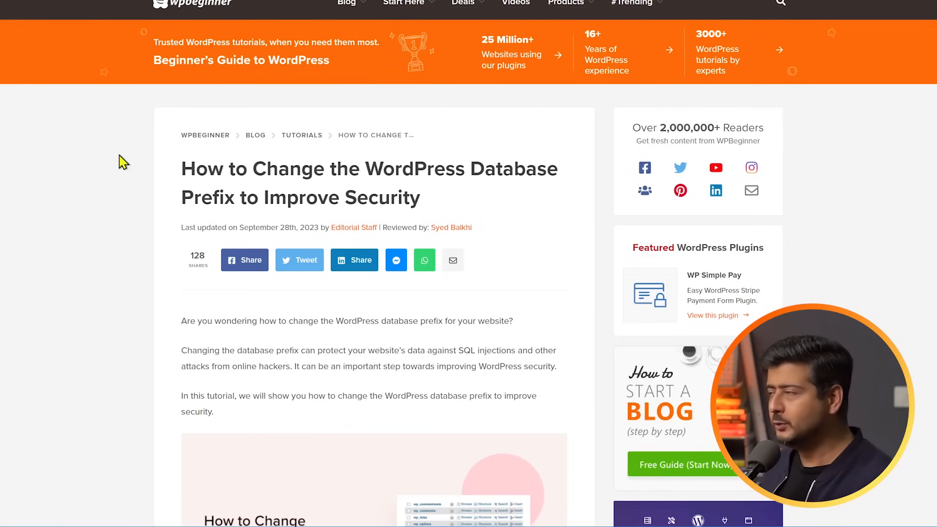
mouse_move(130, 158)
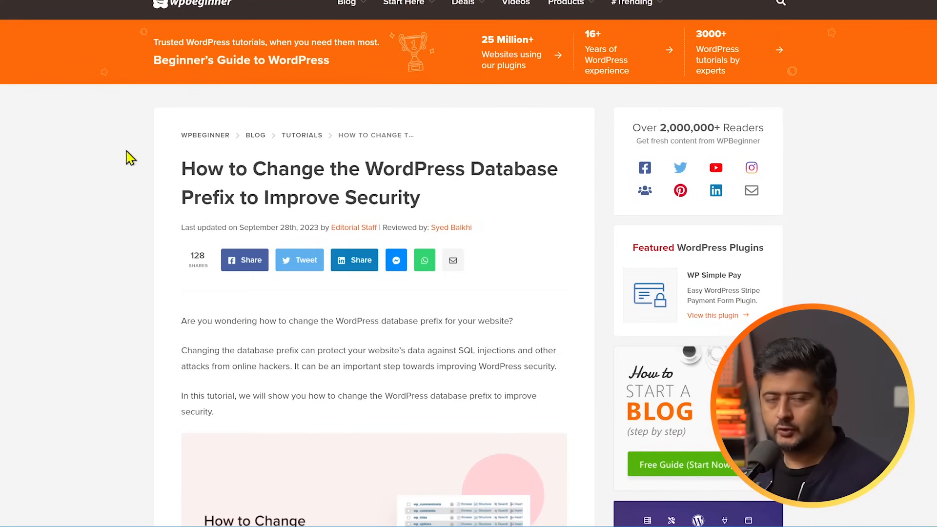
- Scroll through the database prefix guide's table-renaming SQL and Options Table steps
scroll("down", 3)
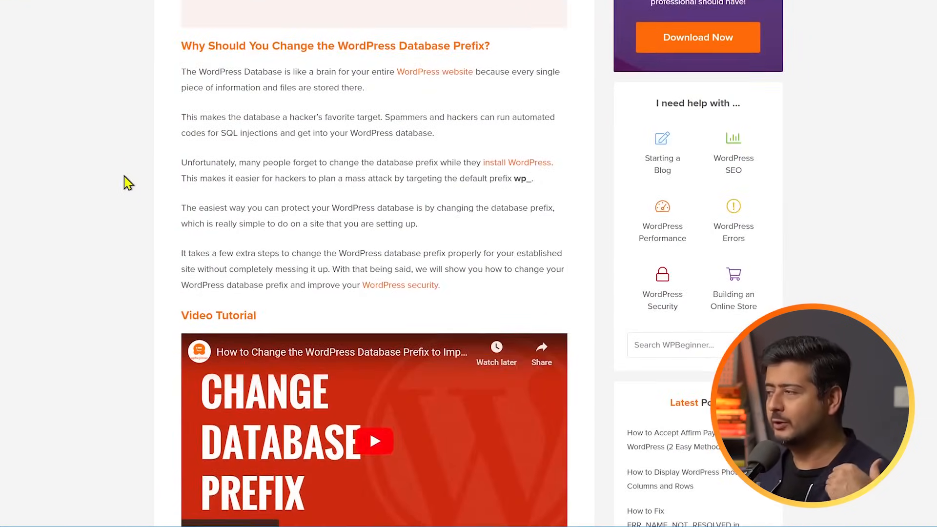
scroll("down", 3)
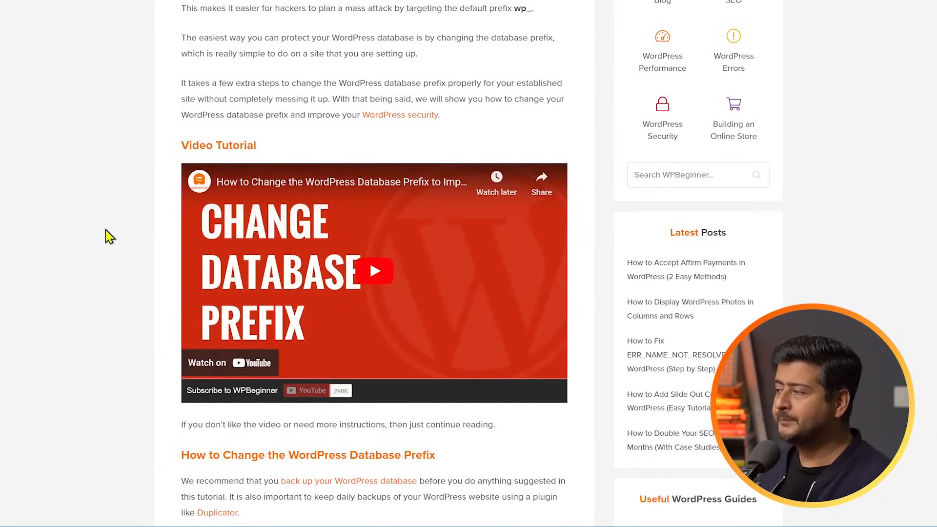
scroll("down", 3)
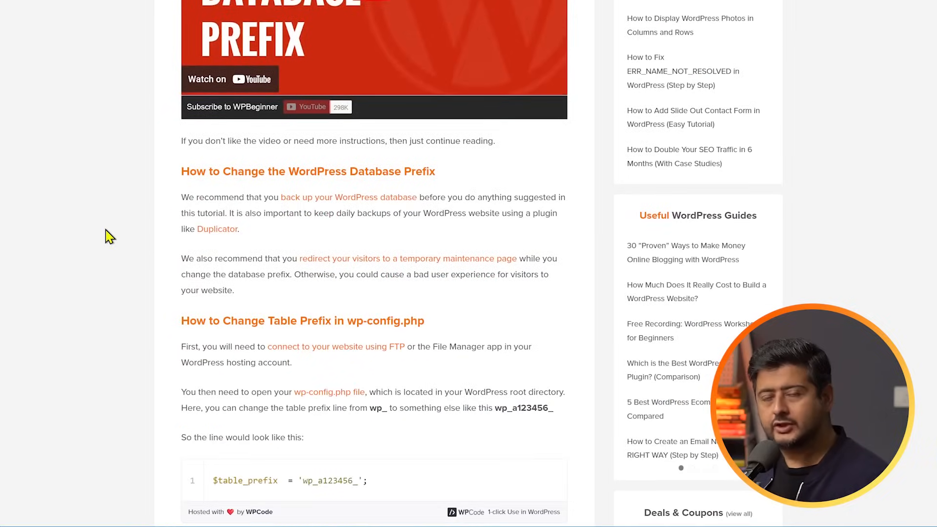
scroll("down", 3)
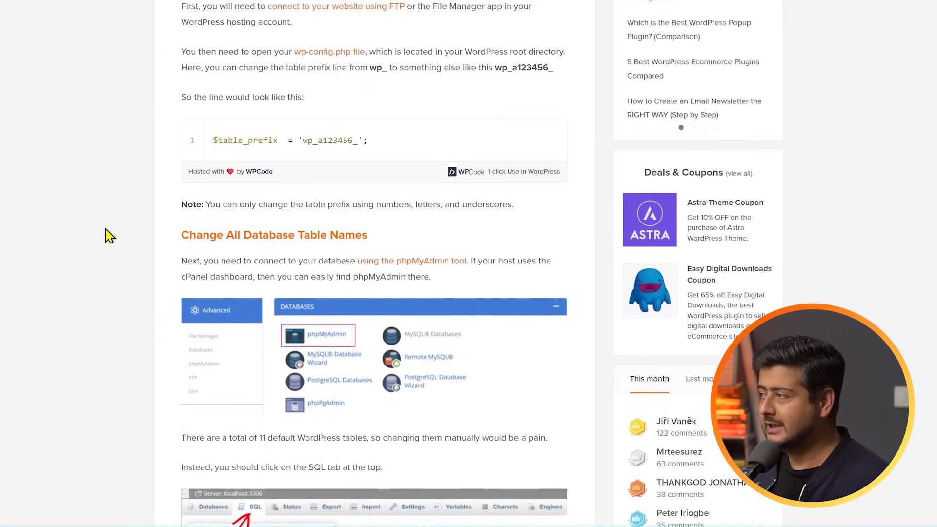
scroll("down", 3)
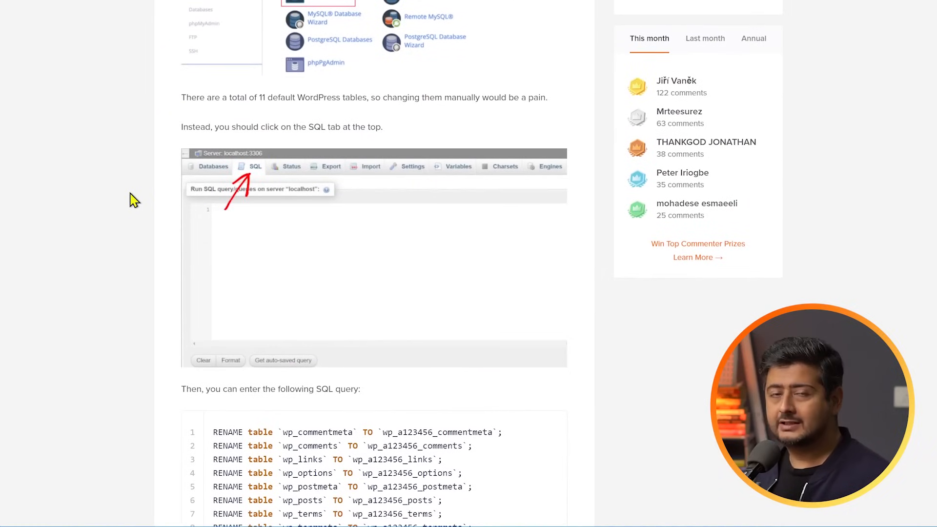
scroll("down", 3)
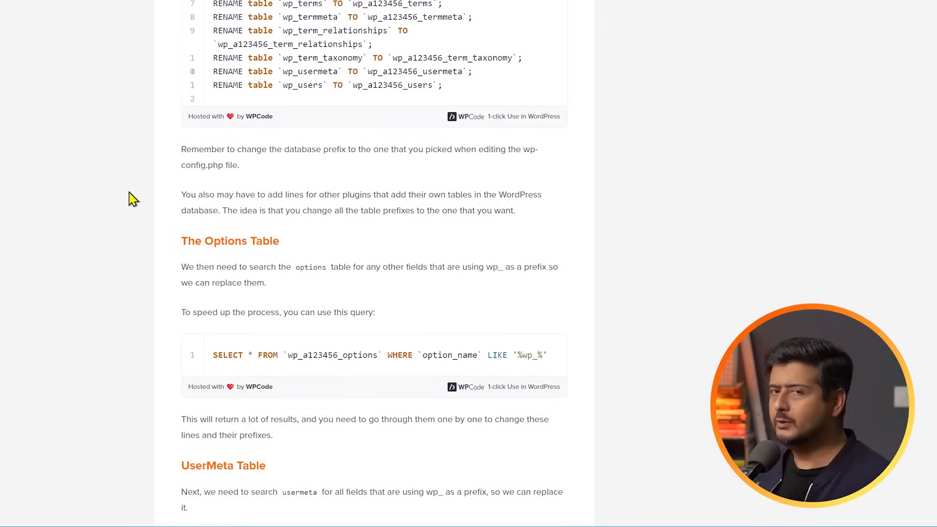
scroll("down", 3)
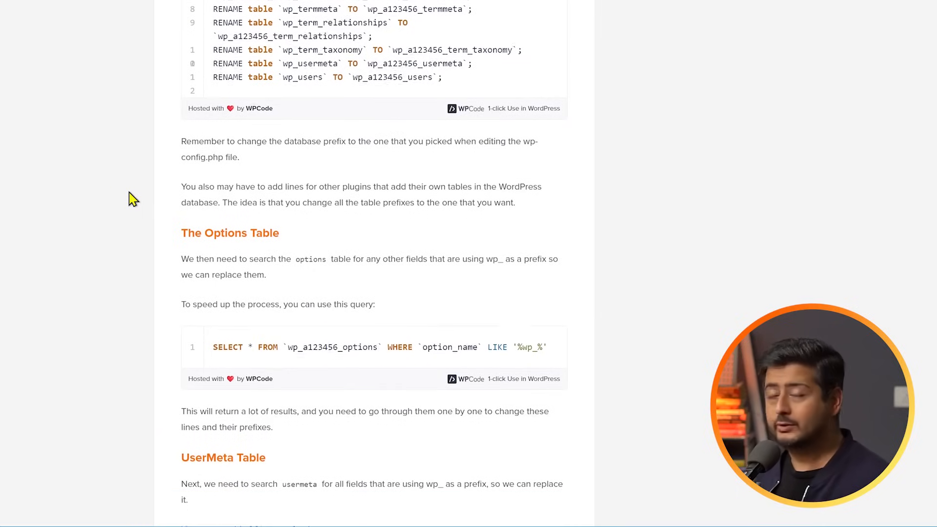
scroll("down", 3)
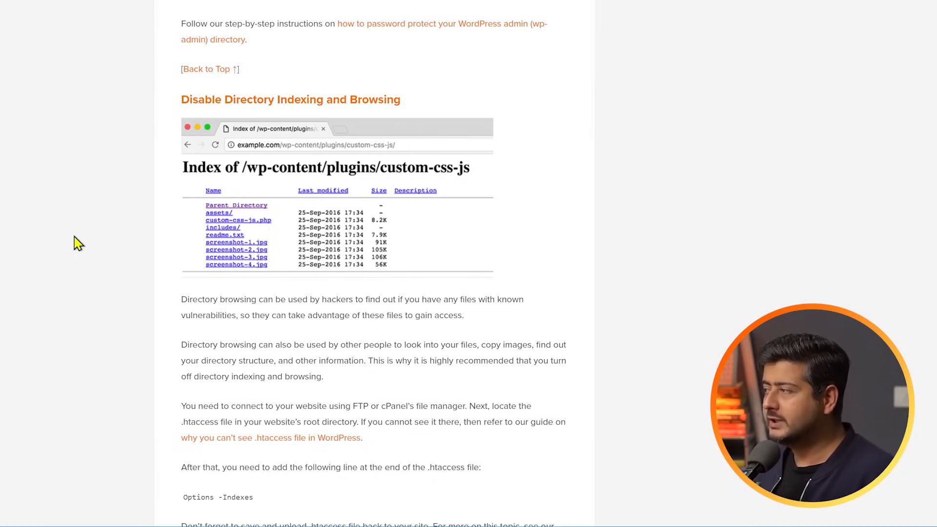
mouse_move(219, 170)
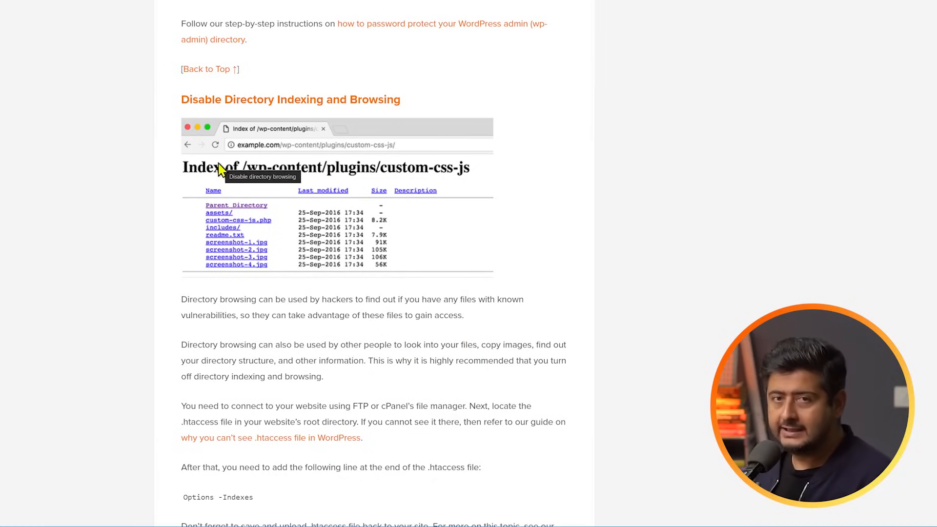
mouse_move(48, 191)
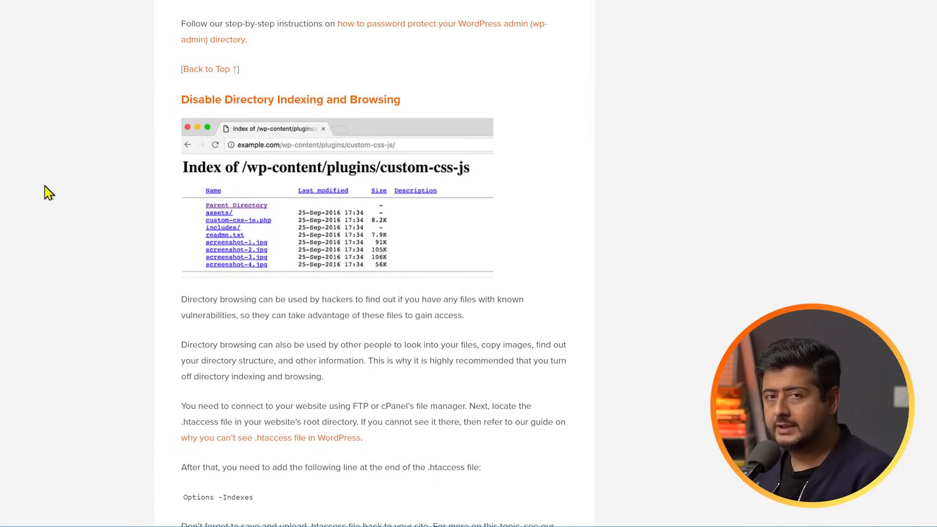
mouse_move(448, 139)
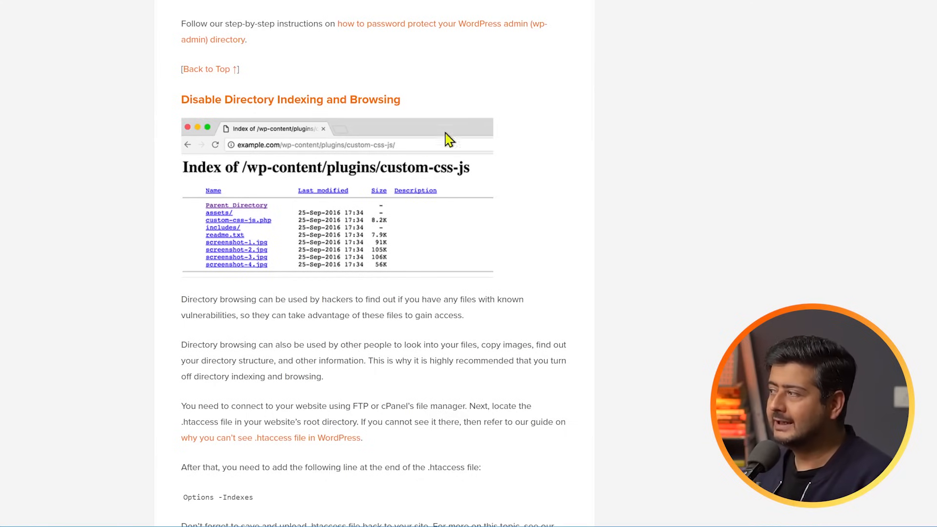
mouse_move(286, 336)
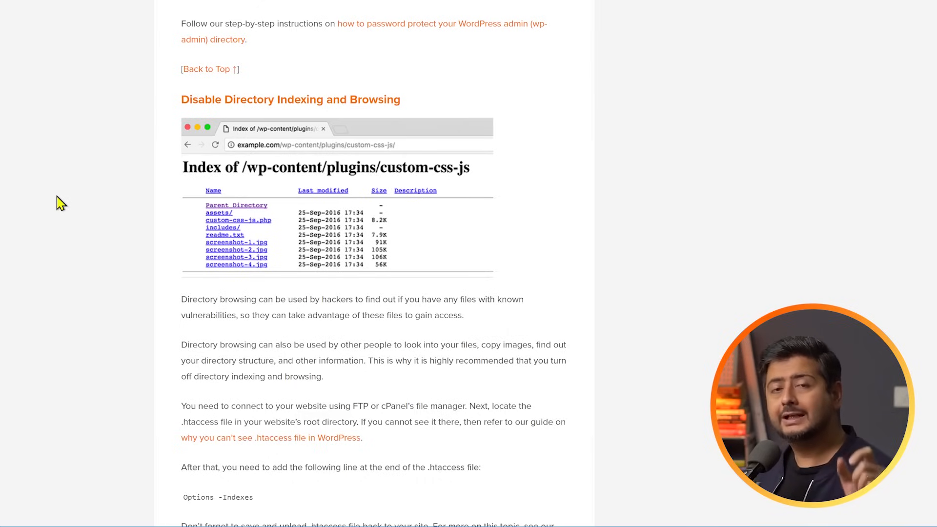
- Scroll to the Disable Directory Indexing and Browsing section with its Options -Indexes line
scroll("down", 3)
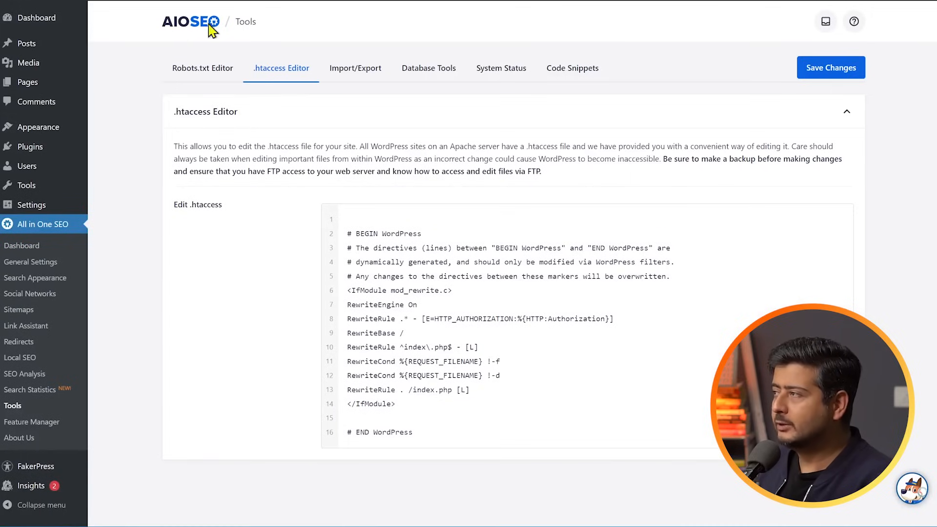
mouse_move(233, 36)
type("Options -Indexes")
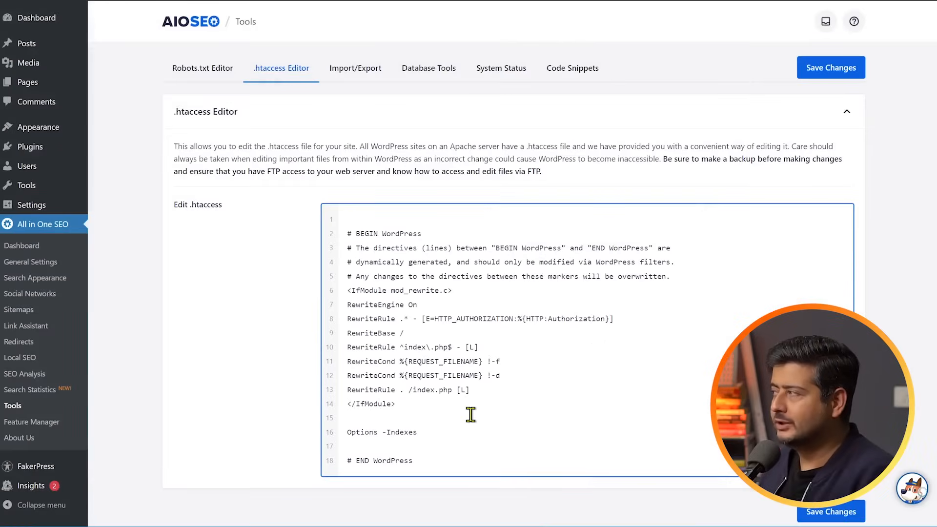
mouse_move(294, 200)
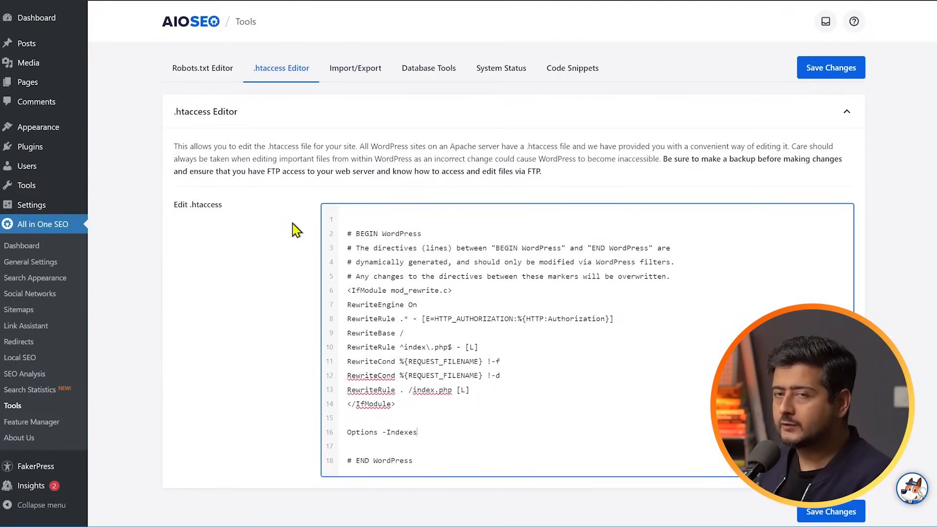
- Scroll the .htaccess editor and select the spot above # END WordPress for Options -Indexes
scroll("down", 3)
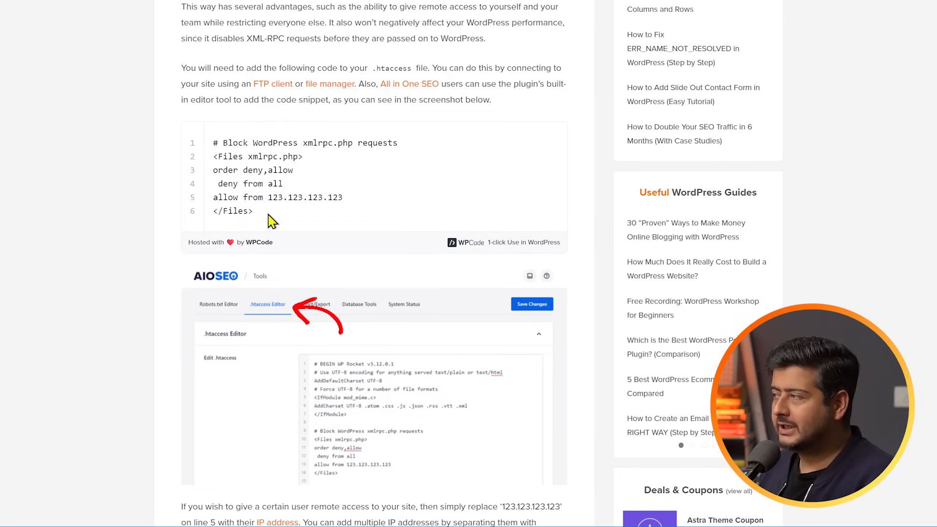
left_click_drag(213, 143, 252, 211)
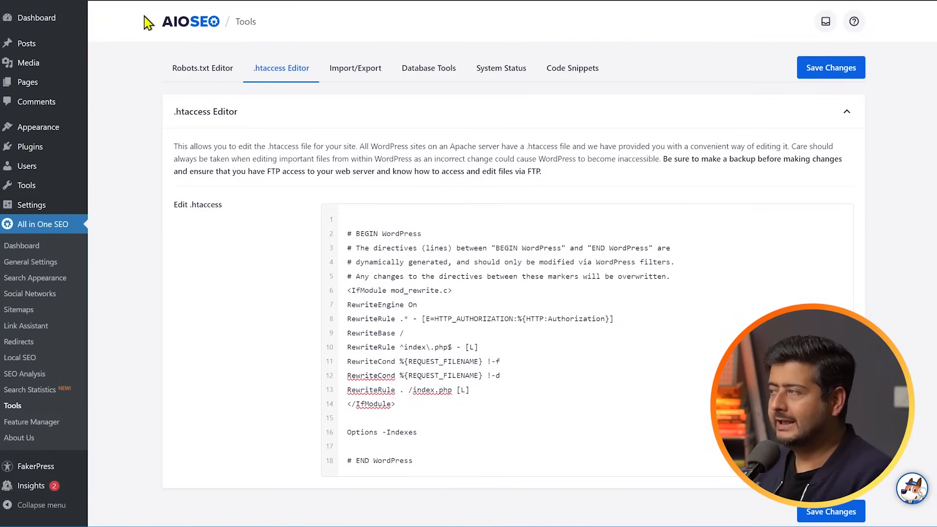
mouse_move(33, 422)
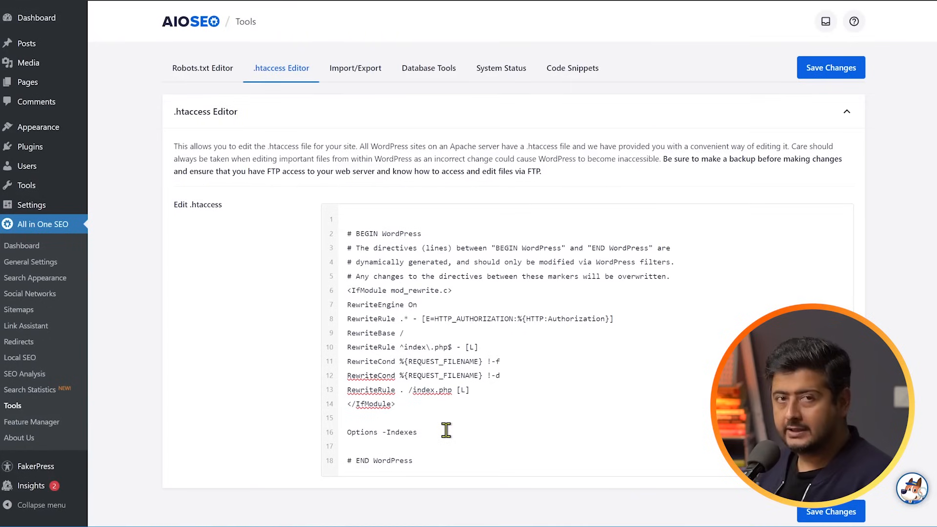
left_click(445, 432)
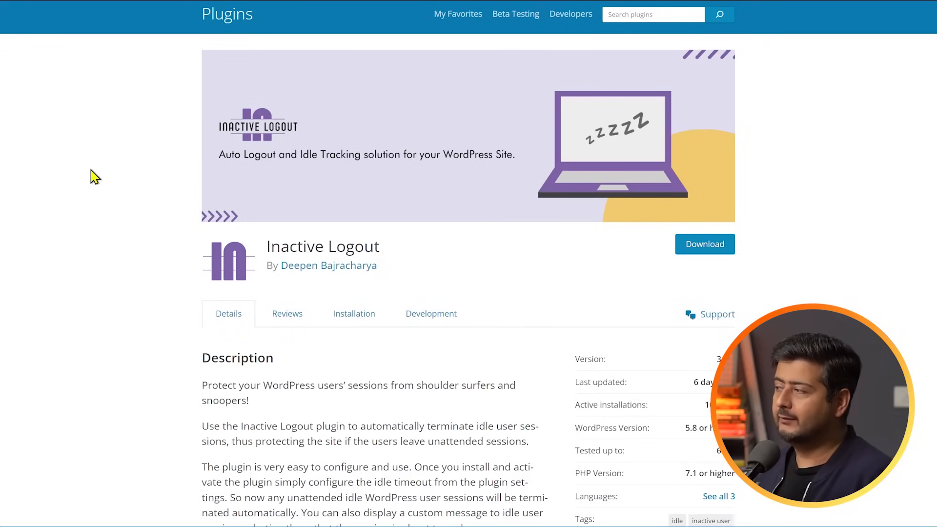
- Scroll the Inactive Logout plugin page down to its FEATURES list and details
scroll("down", 3)
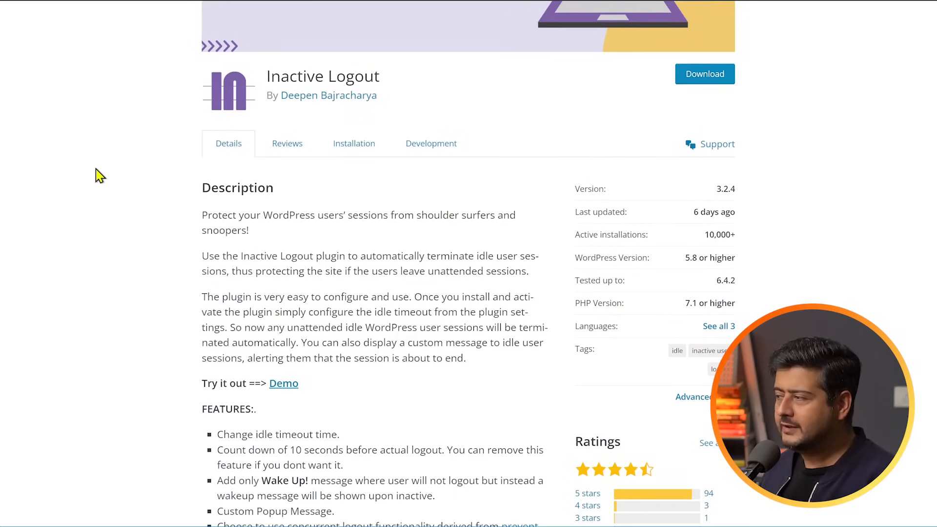
scroll("down", 3)
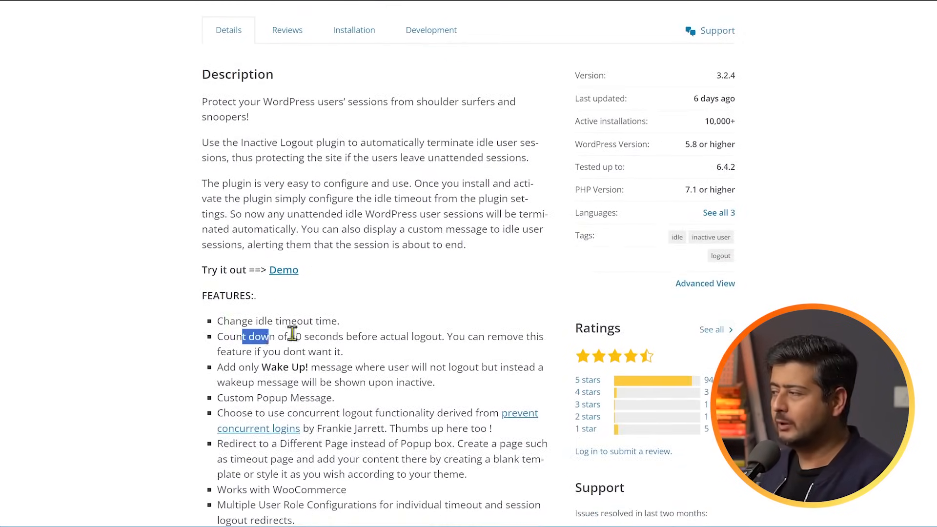